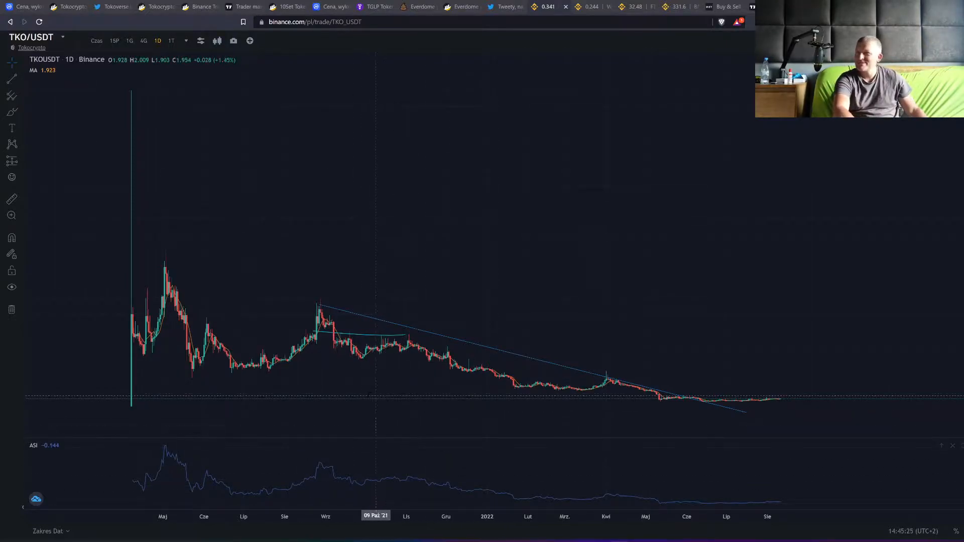
{"action": "mouse_move", "coordinate": [301, 381]}
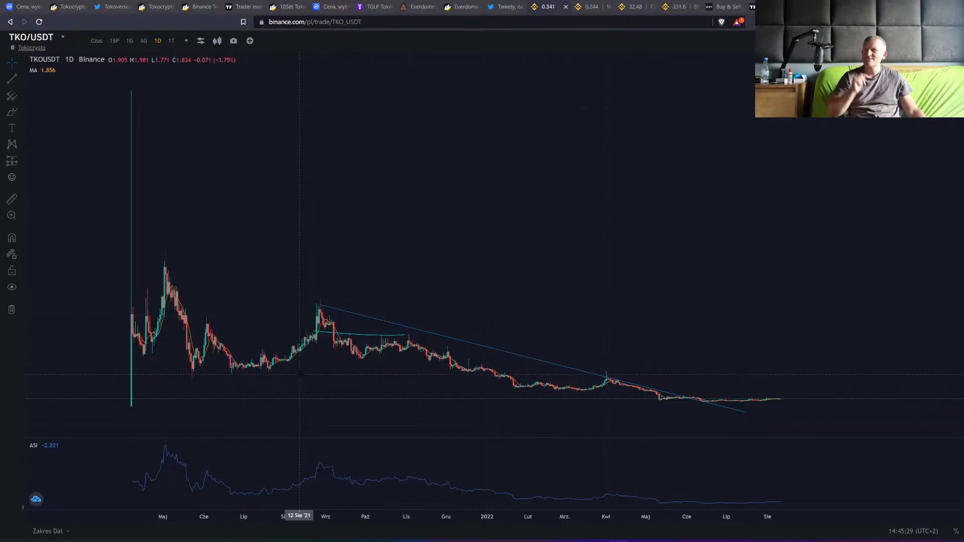
{"action": "mouse_move", "coordinate": [300, 373]}
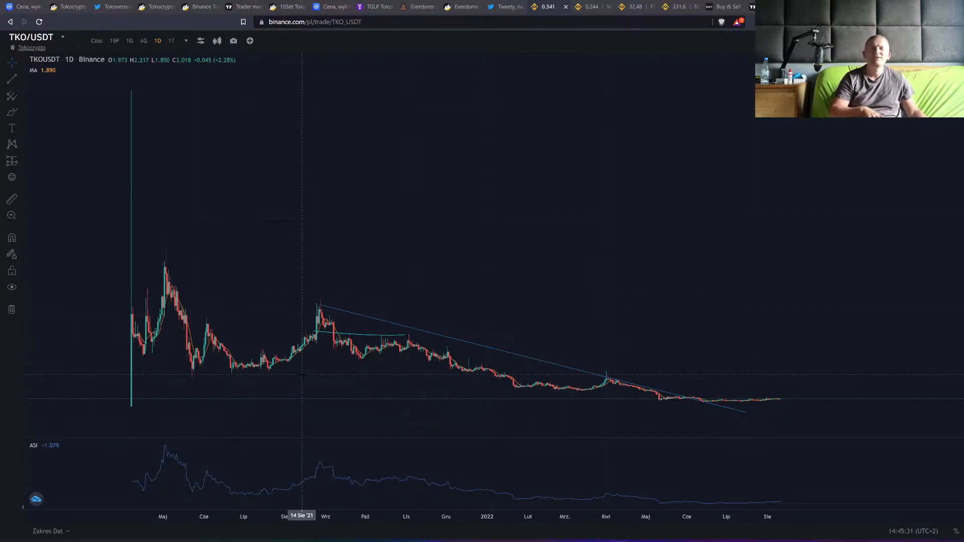
{"action": "mouse_move", "coordinate": [593, 401]}
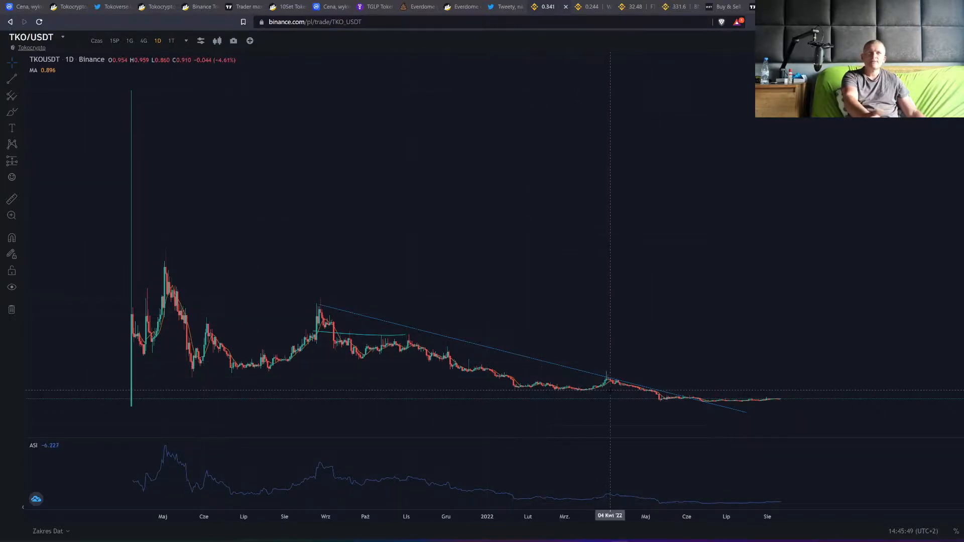
{"action": "mouse_move", "coordinate": [208, 378]}
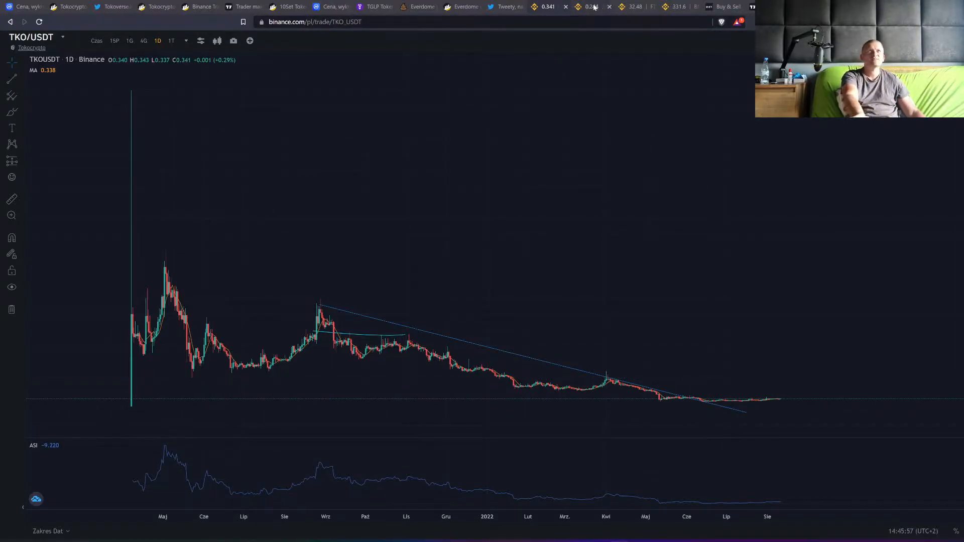
- View the FTT/USDT daily chart, then move on to the BNB/USDT daily chart
{"action": "left_click", "coordinate": [590, 6]}
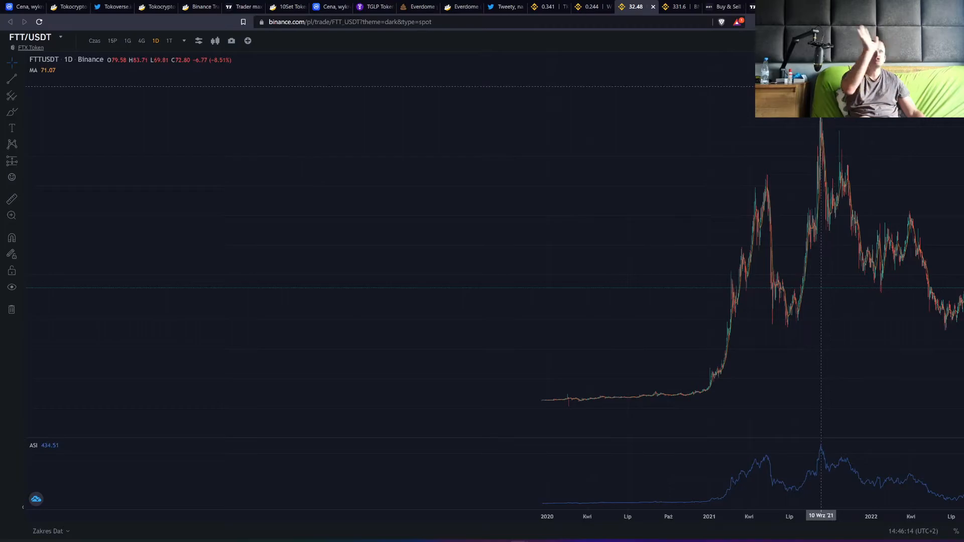
{"action": "mouse_move", "coordinate": [703, 285]}
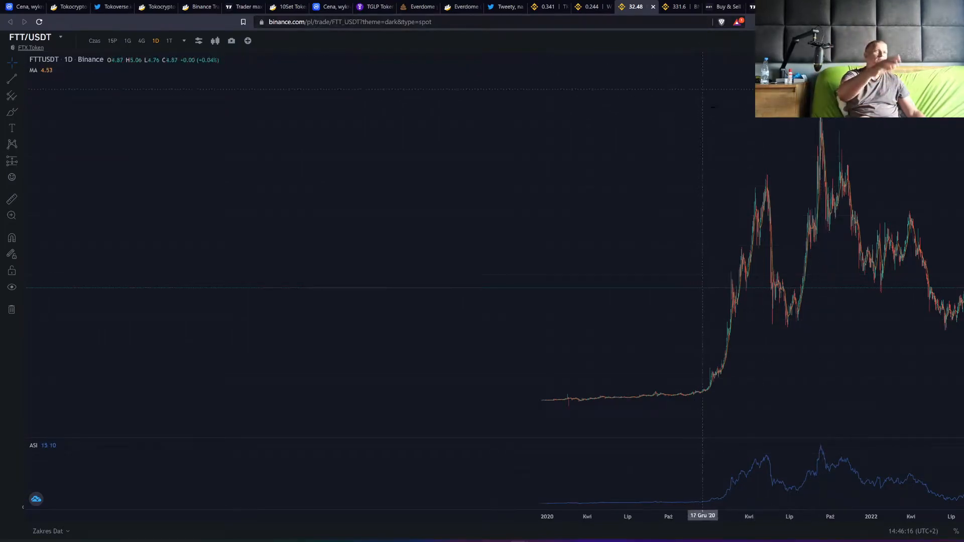
{"action": "left_click", "coordinate": [675, 6]}
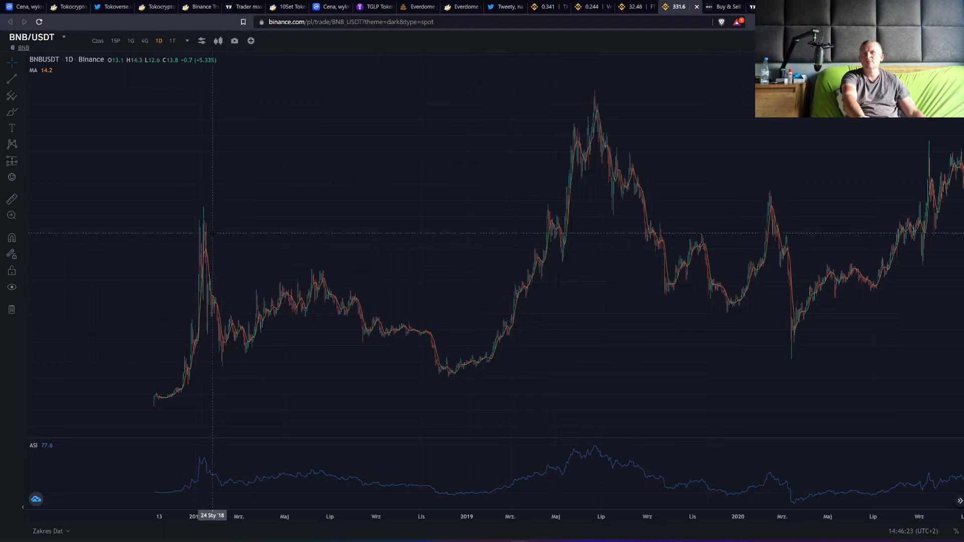
{"action": "mouse_move", "coordinate": [446, 372]}
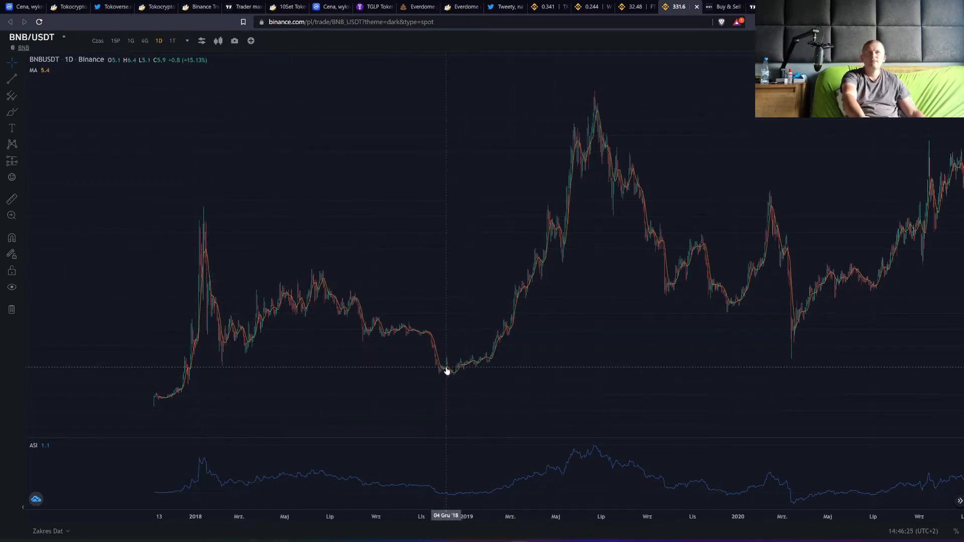
{"action": "mouse_move", "coordinate": [601, 119]}
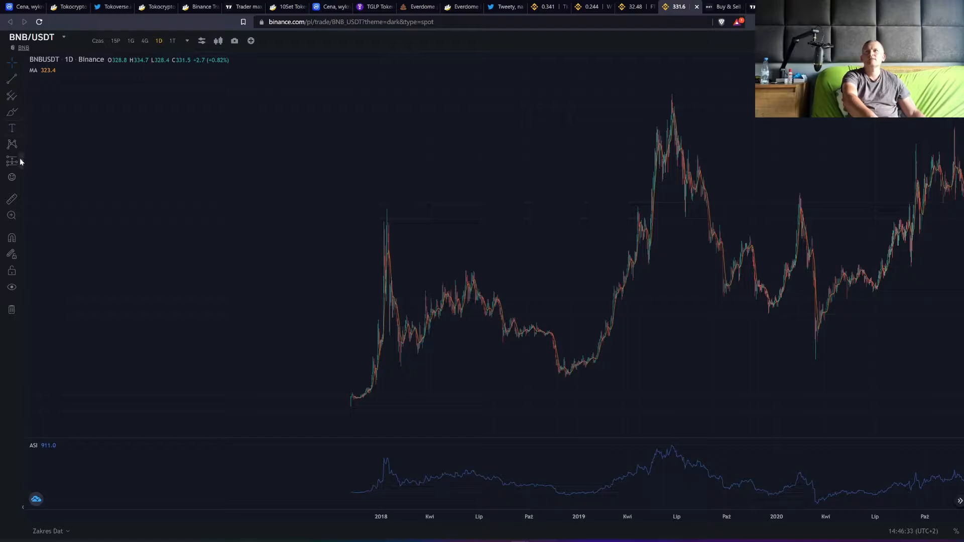
- Glance at the forecast tools flyout on the TKO/USDT chart, then bring up the BscScan Tokocrypto Token page
{"action": "left_click", "coordinate": [11, 161]}
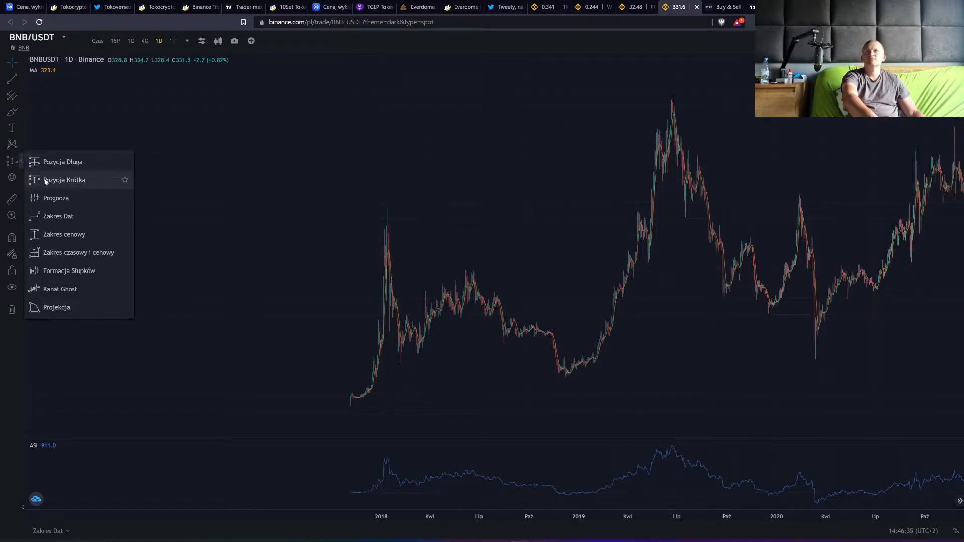
{"action": "left_click", "coordinate": [64, 180]}
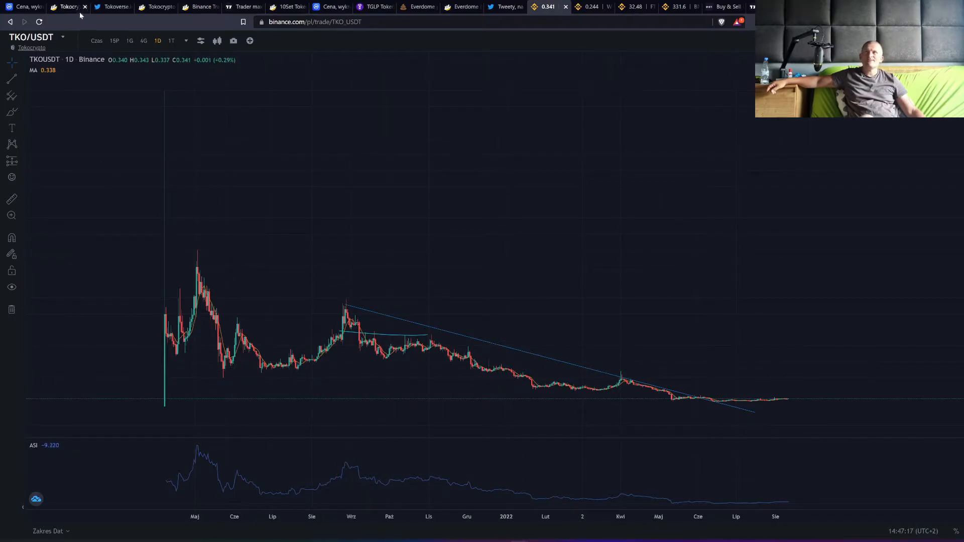
{"action": "left_click", "coordinate": [68, 7]}
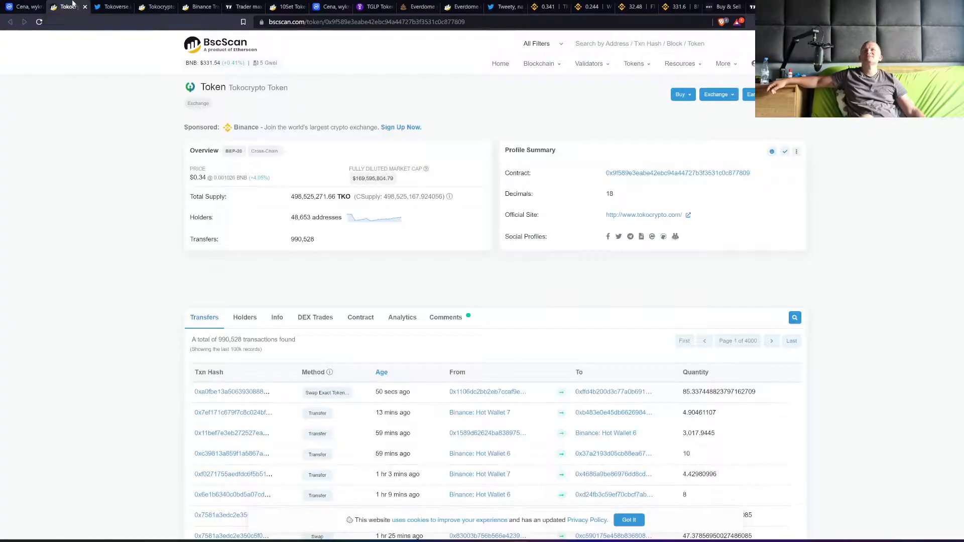
- Switch to the Tokoverse.io Twitter profile with its TKO burn announcement posts
{"action": "left_click", "coordinate": [111, 8]}
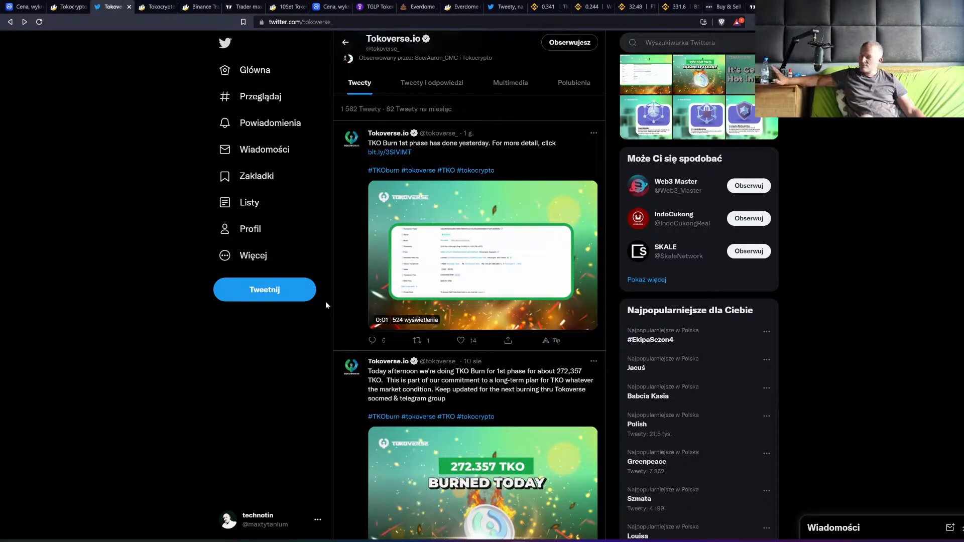
{"action": "left_click", "coordinate": [450, 213]}
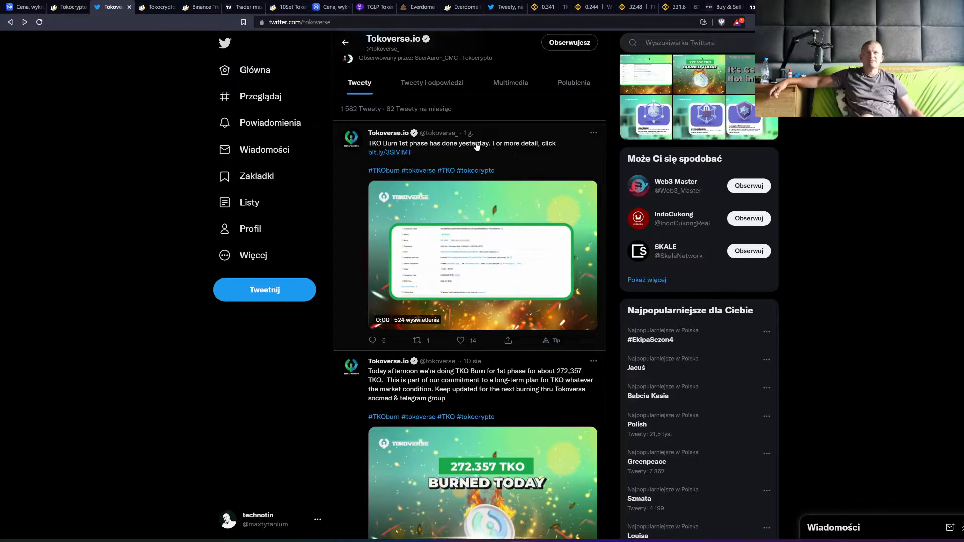
{"action": "mouse_move", "coordinate": [424, 176]}
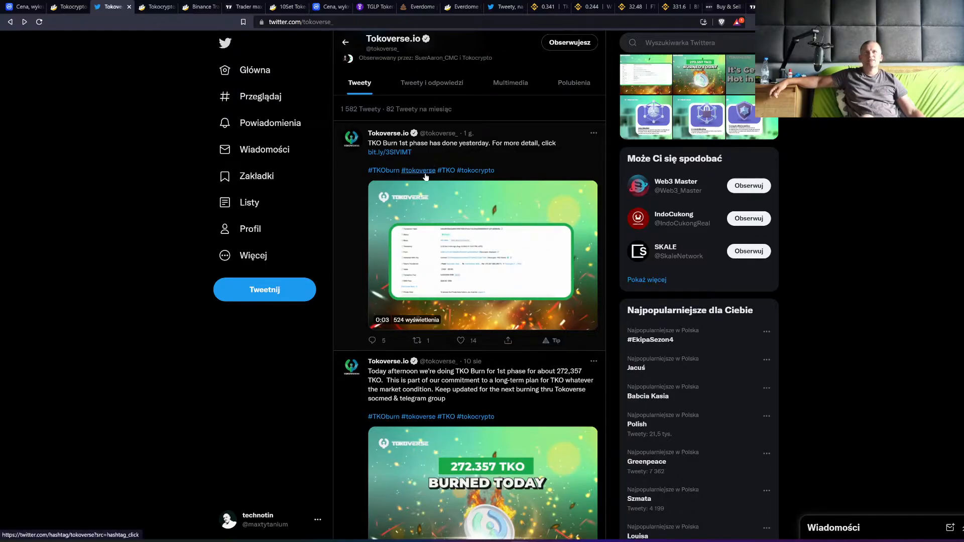
- Scroll the 272,357 TKO burn tweets, then view BscScan's sixteen TKO transfers to the null address
{"action": "scroll", "scroll_direction": "down", "scroll_amount": 3}
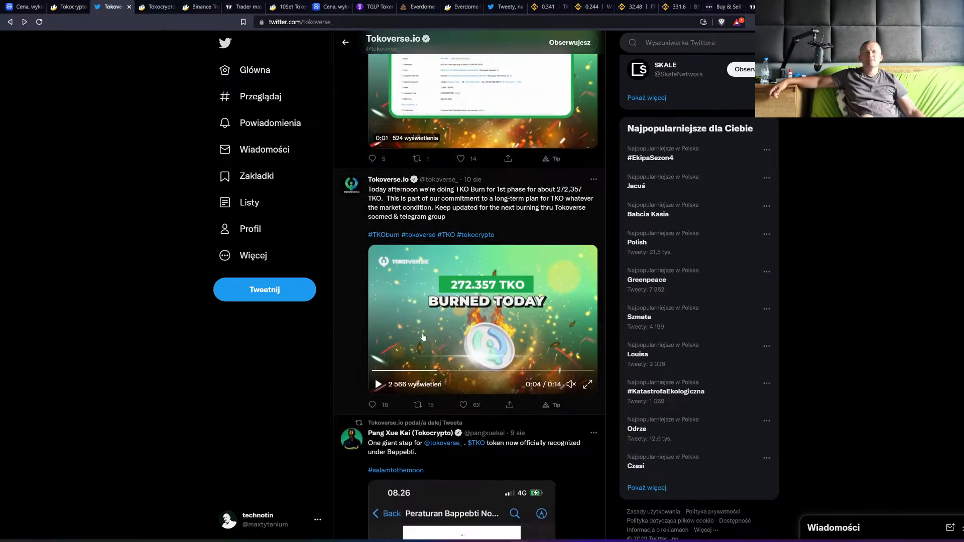
{"action": "left_click", "coordinate": [130, 8]}
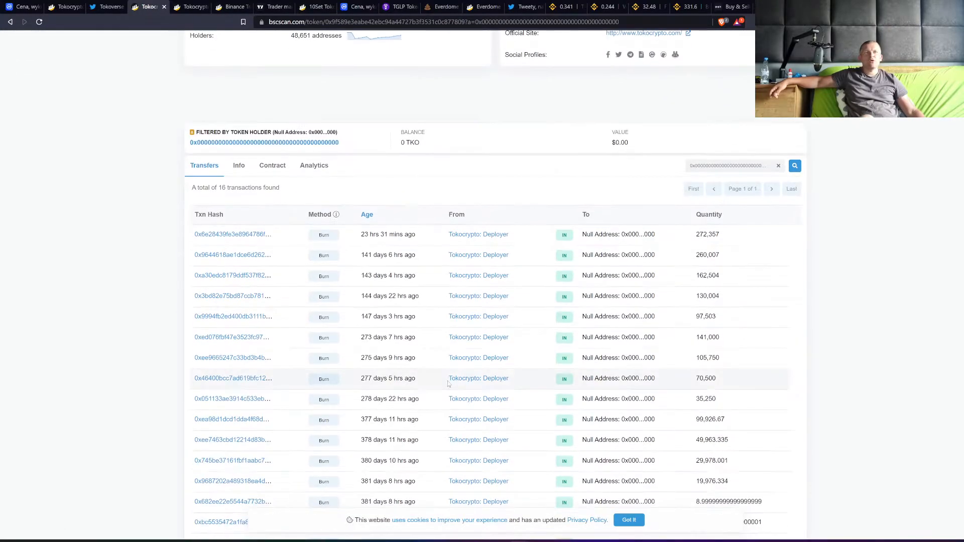
{"action": "scroll", "scroll_direction": "down", "scroll_amount": 3}
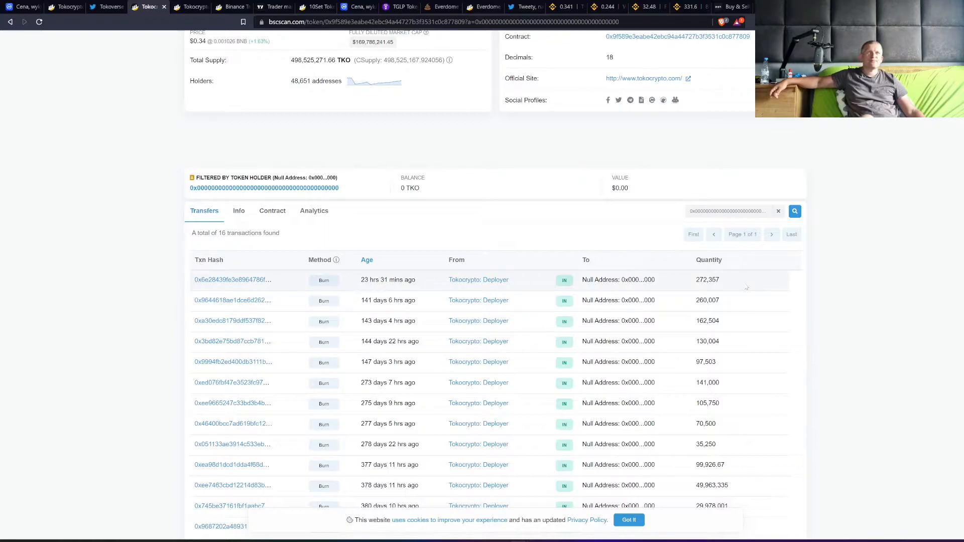
{"action": "scroll", "scroll_direction": "up", "scroll_amount": 3}
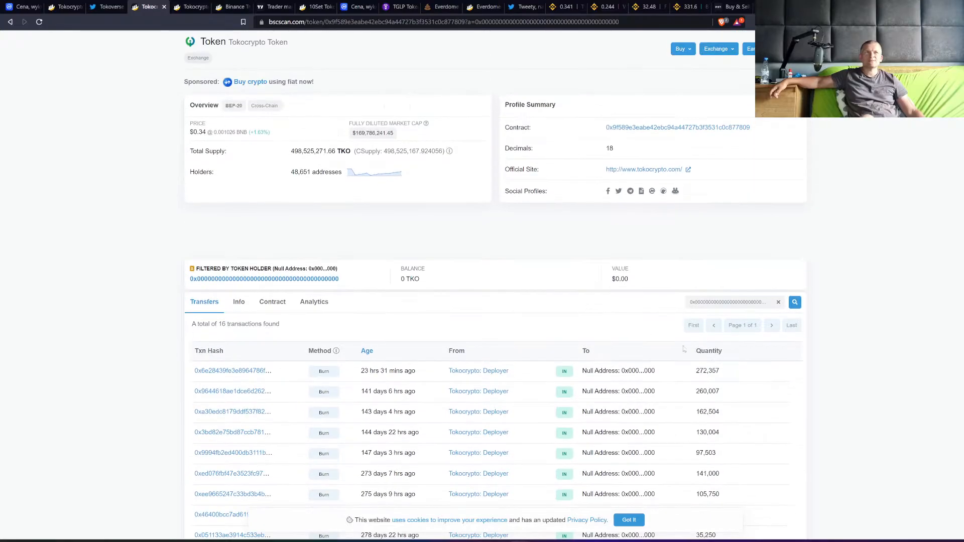
{"action": "left_click", "coordinate": [108, 7]}
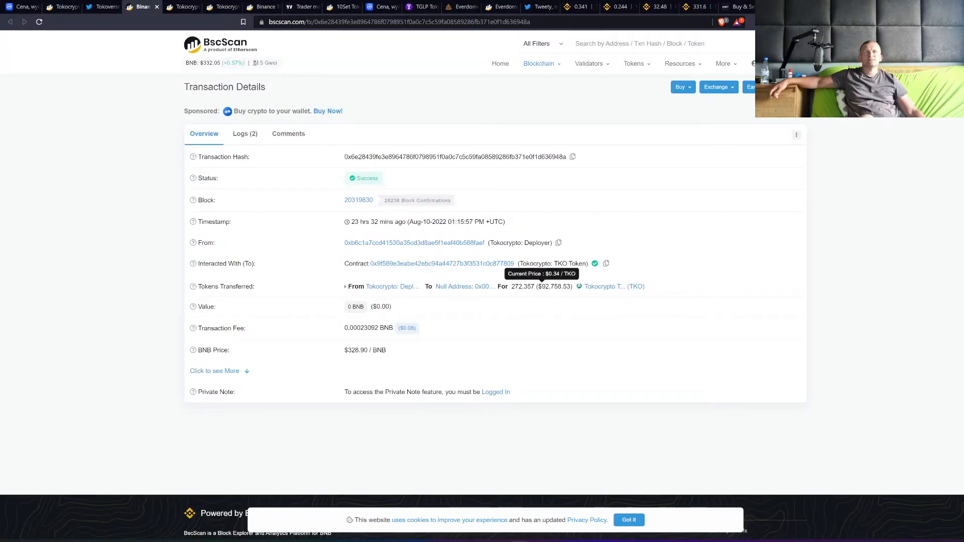
{"action": "mouse_move", "coordinate": [548, 294]}
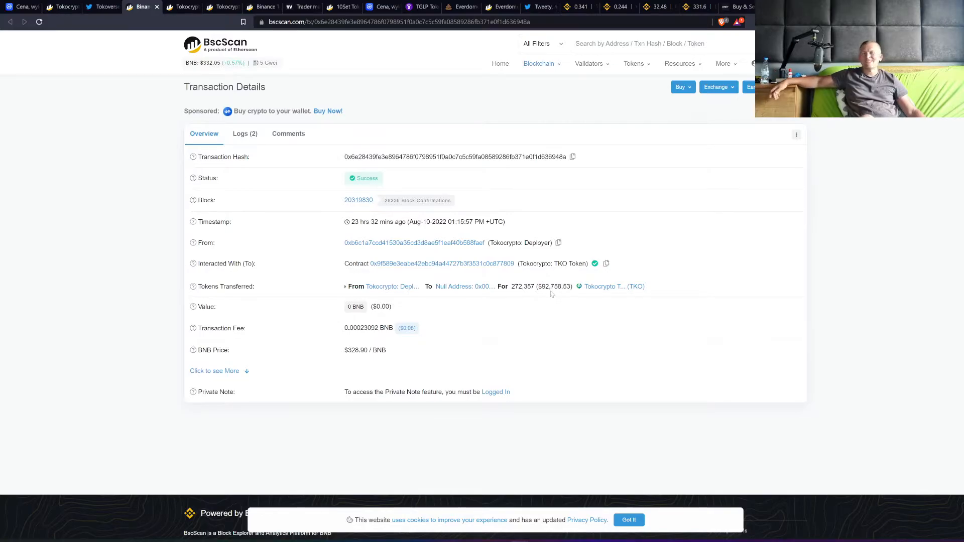
{"action": "mouse_move", "coordinate": [543, 286]}
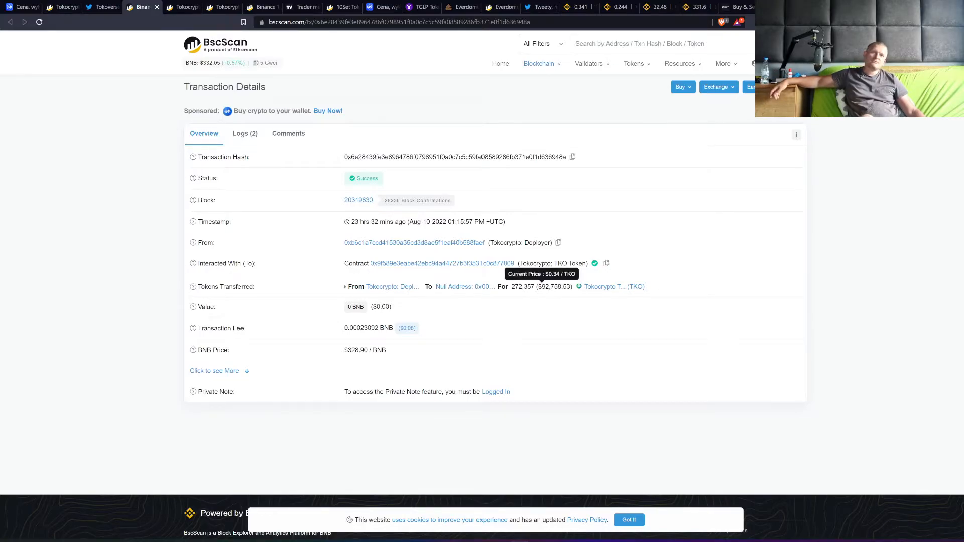
{"action": "mouse_move", "coordinate": [614, 325]}
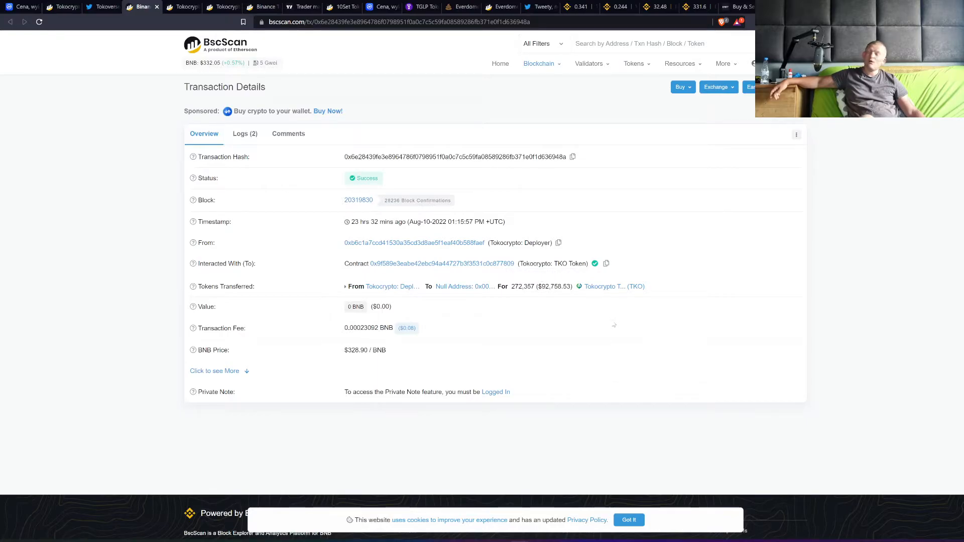
{"action": "mouse_move", "coordinate": [251, 181]}
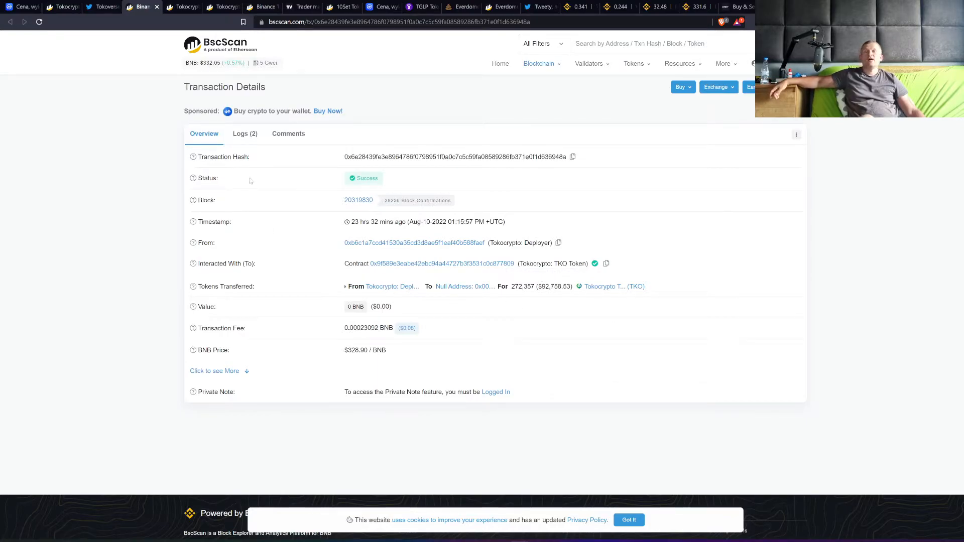
{"action": "mouse_move", "coordinate": [104, 6]}
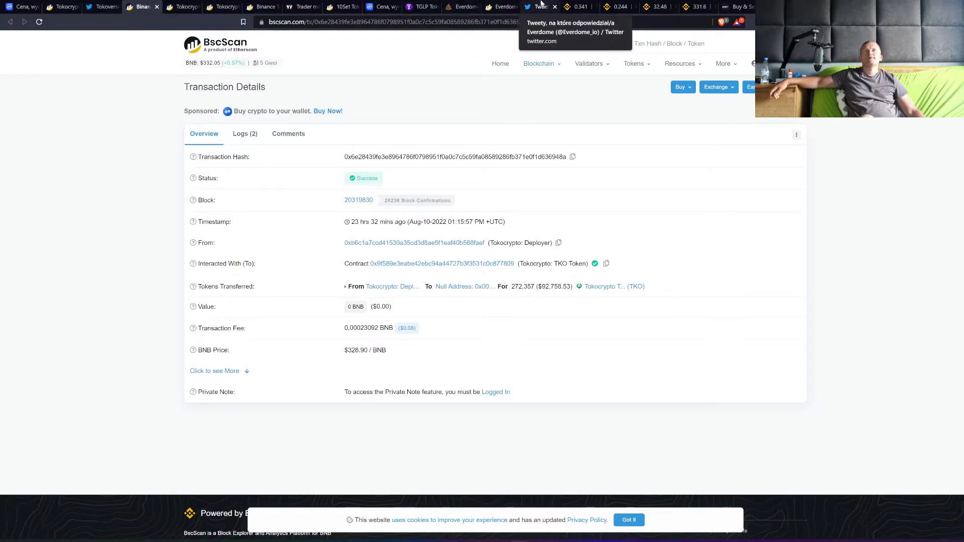
{"action": "mouse_move", "coordinate": [60, 6]}
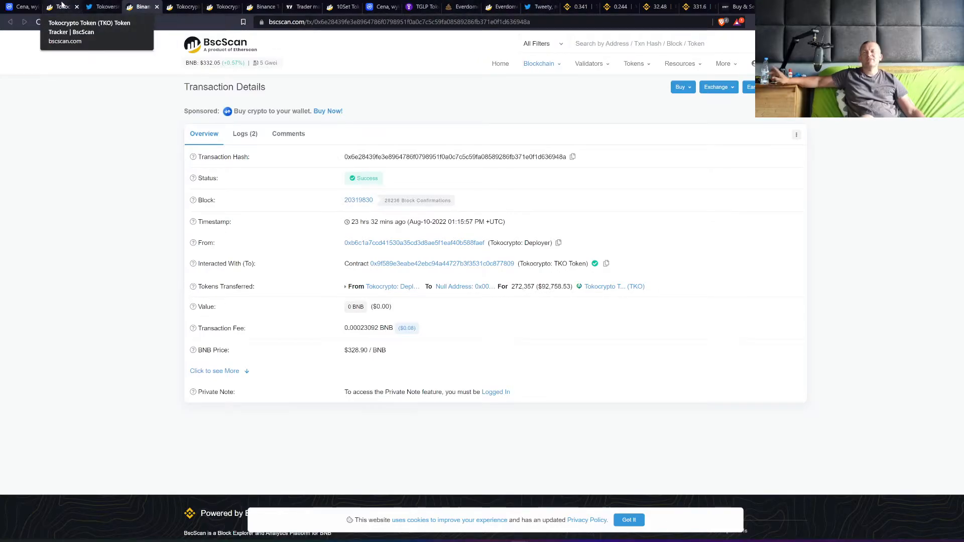
{"action": "mouse_move", "coordinate": [551, 5]}
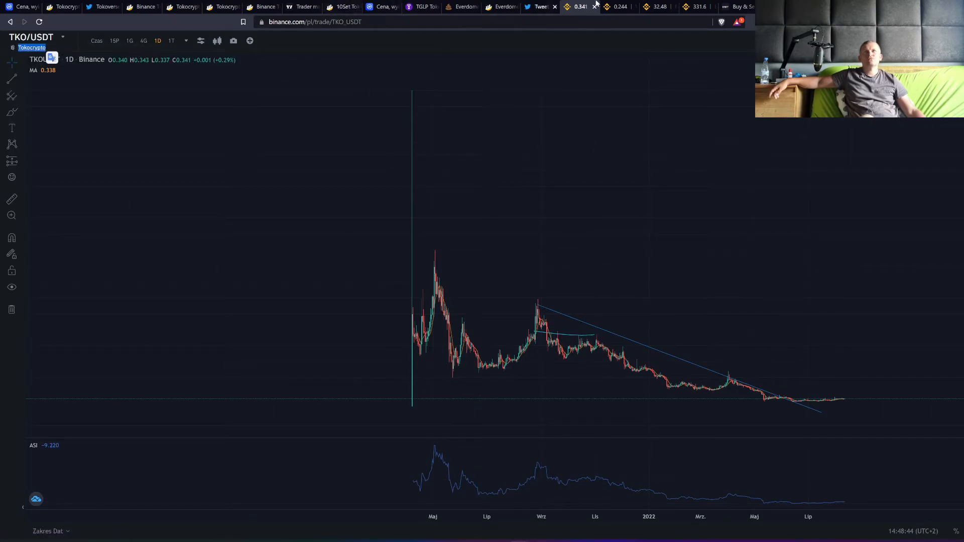
- Browse the Tokocrypto homepage's coin price table and partners section, returning to the top
{"action": "left_click", "coordinate": [657, 6]}
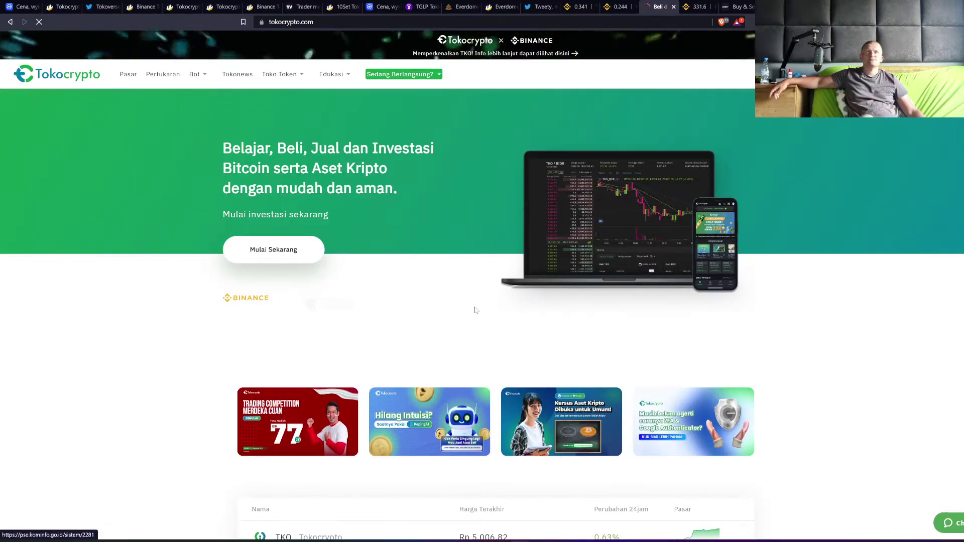
{"action": "scroll", "scroll_direction": "down", "scroll_amount": 3}
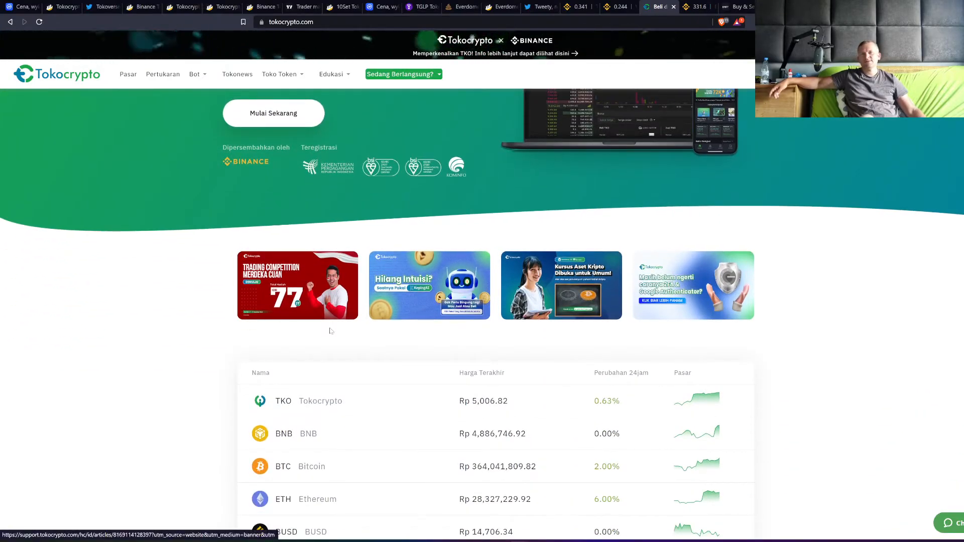
{"action": "scroll", "scroll_direction": "down", "scroll_amount": 3}
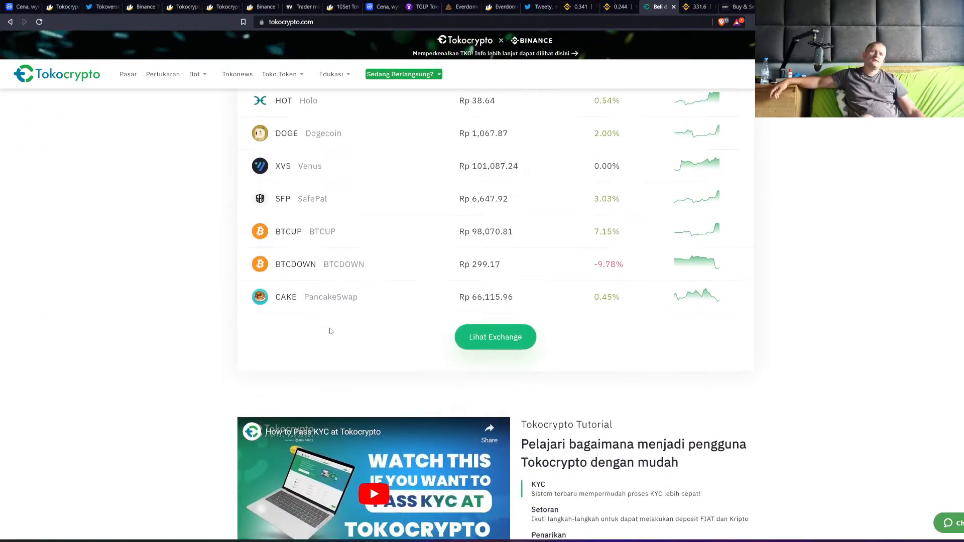
{"action": "scroll", "scroll_direction": "down", "scroll_amount": 3}
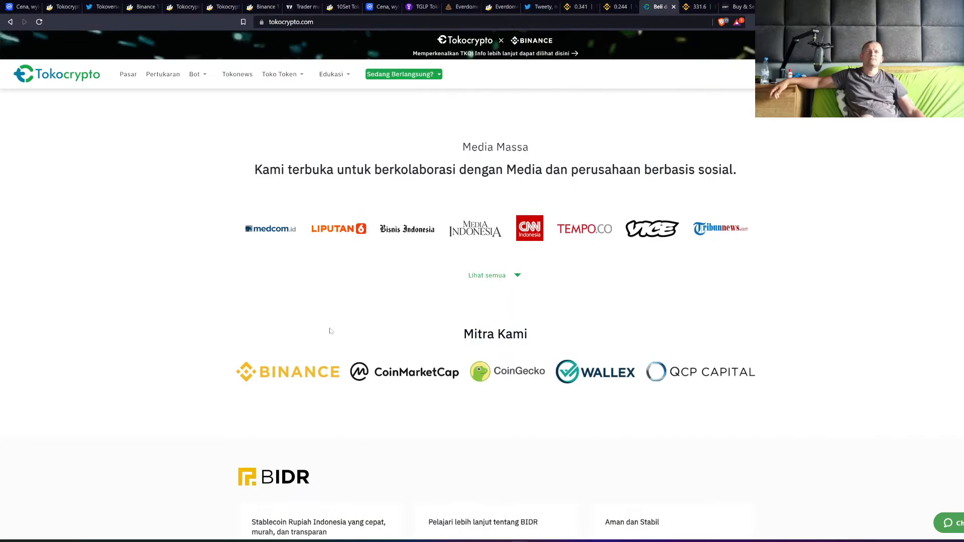
{"action": "scroll", "scroll_direction": "up", "scroll_amount": 3}
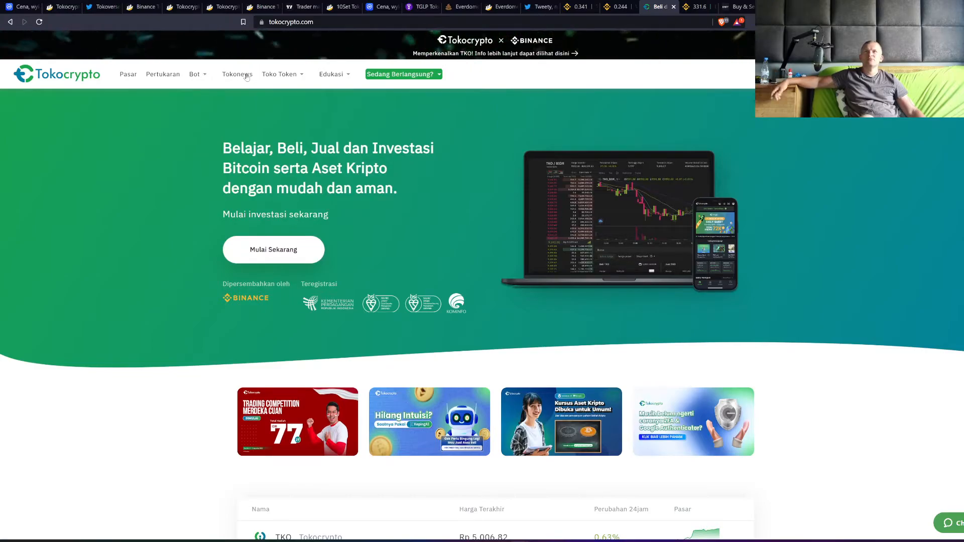
{"action": "mouse_move", "coordinate": [132, 79]}
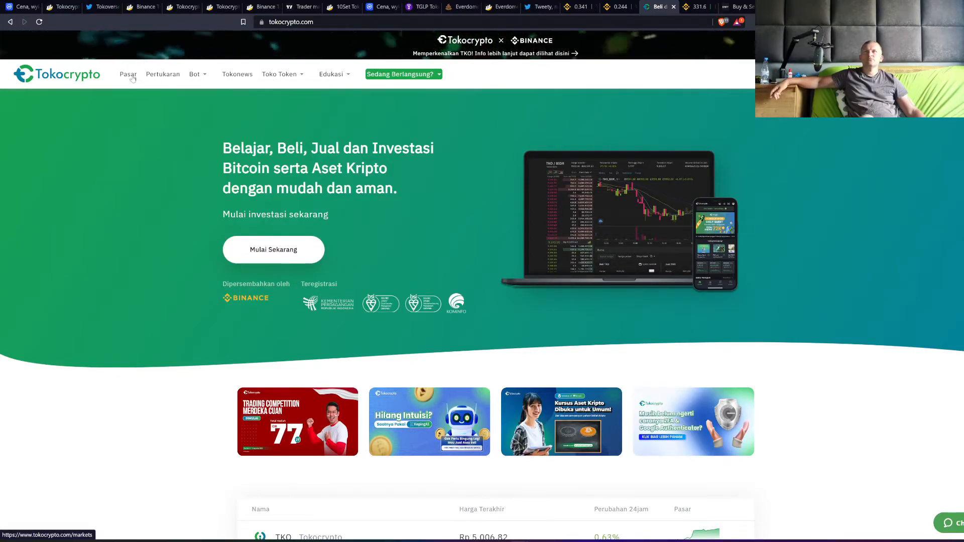
- Go to the Pasar markets page and choose English in the Pilih Bahasa language dialog
{"action": "left_click", "coordinate": [128, 74]}
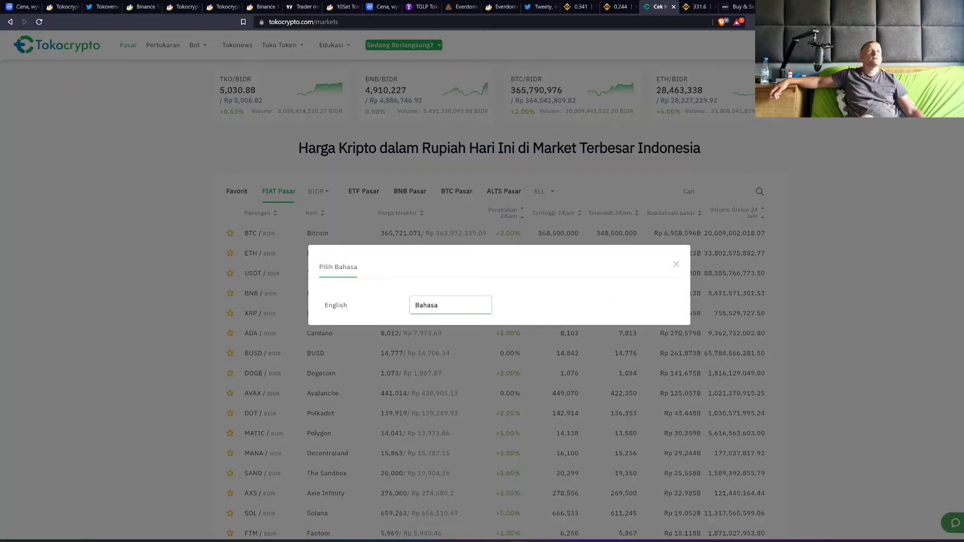
{"action": "left_click", "coordinate": [336, 305]}
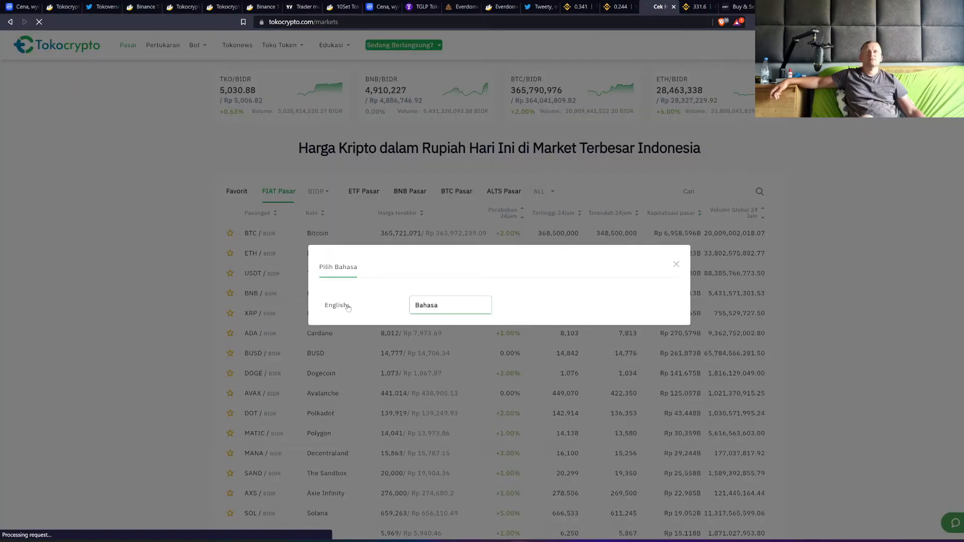
{"action": "left_click", "coordinate": [335, 305]}
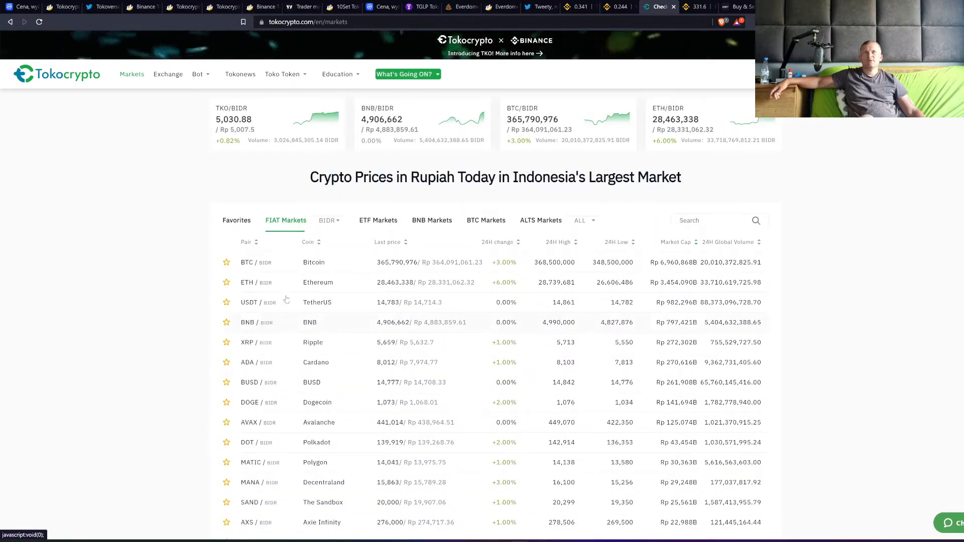
- Switch the FIAT Markets quote from BIDR to USDT and browse the pairs, BTC near 24,744.59 USDT
{"action": "left_click", "coordinate": [327, 220]}
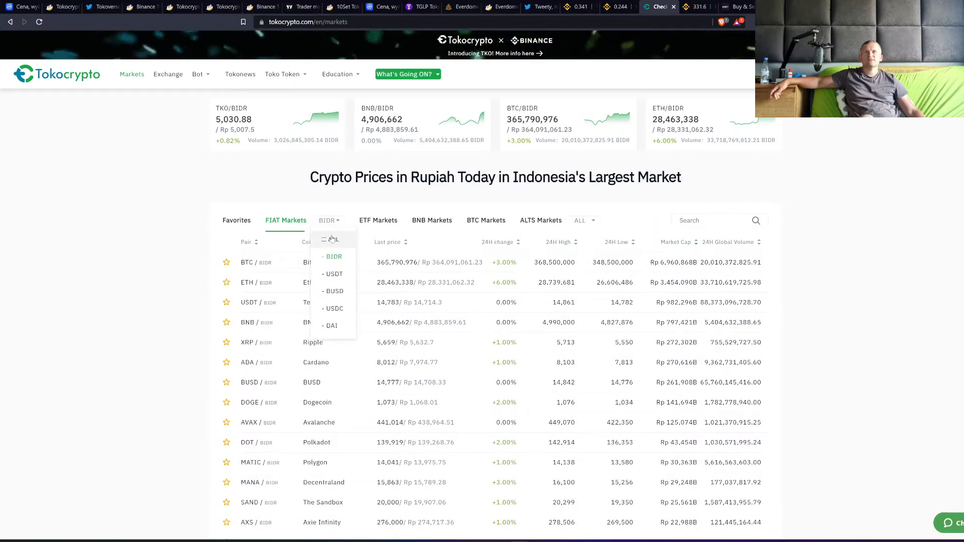
{"action": "left_click", "coordinate": [333, 274]}
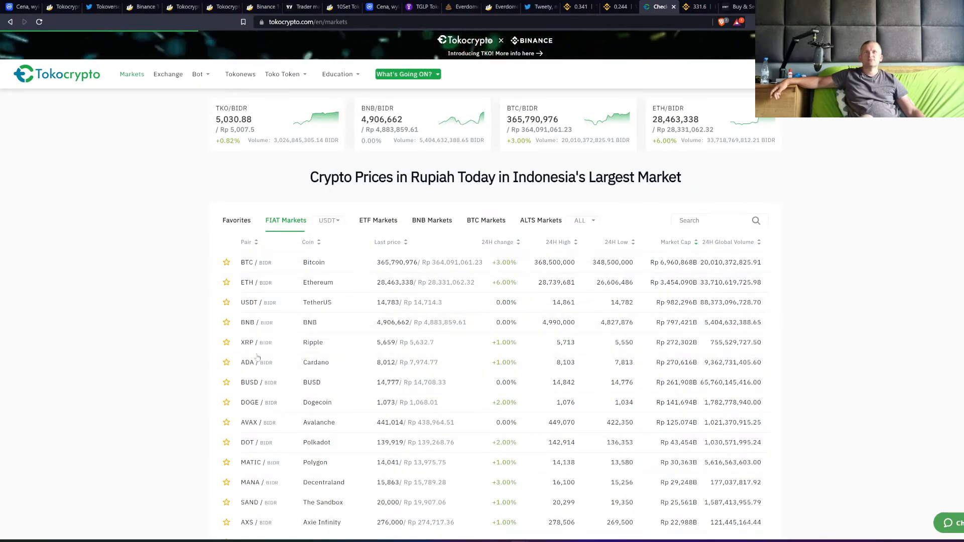
{"action": "scroll", "scroll_direction": "down", "scroll_amount": 3}
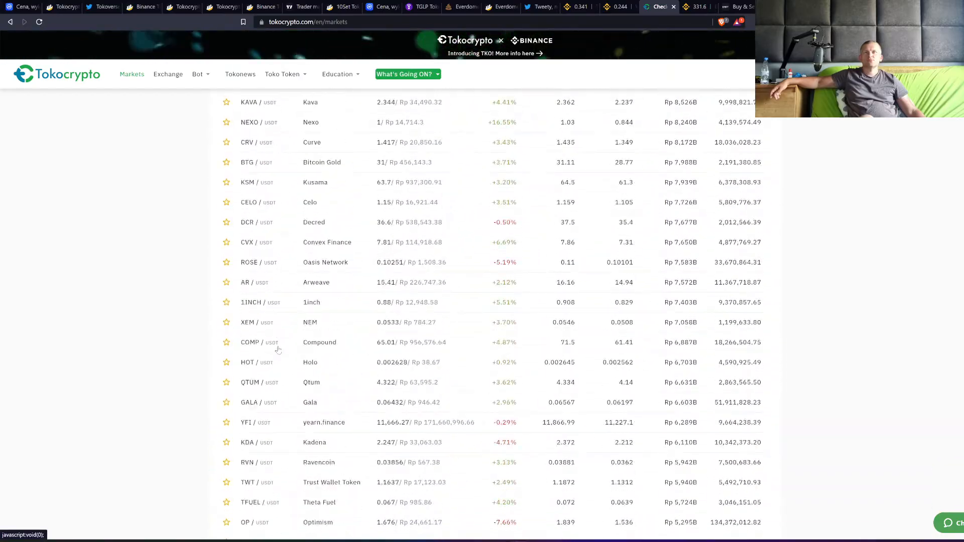
{"action": "scroll", "scroll_direction": "down", "scroll_amount": 3}
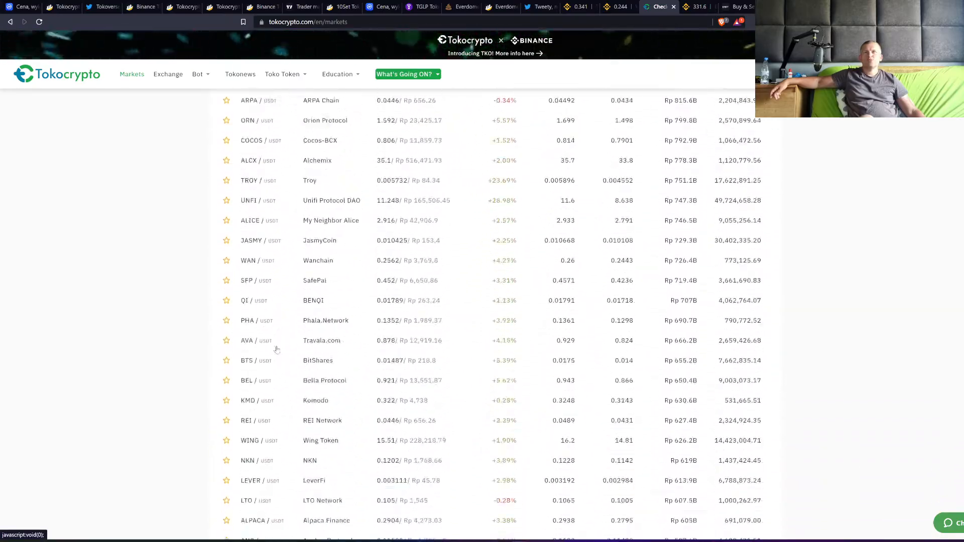
{"action": "scroll", "scroll_direction": "down", "scroll_amount": 3}
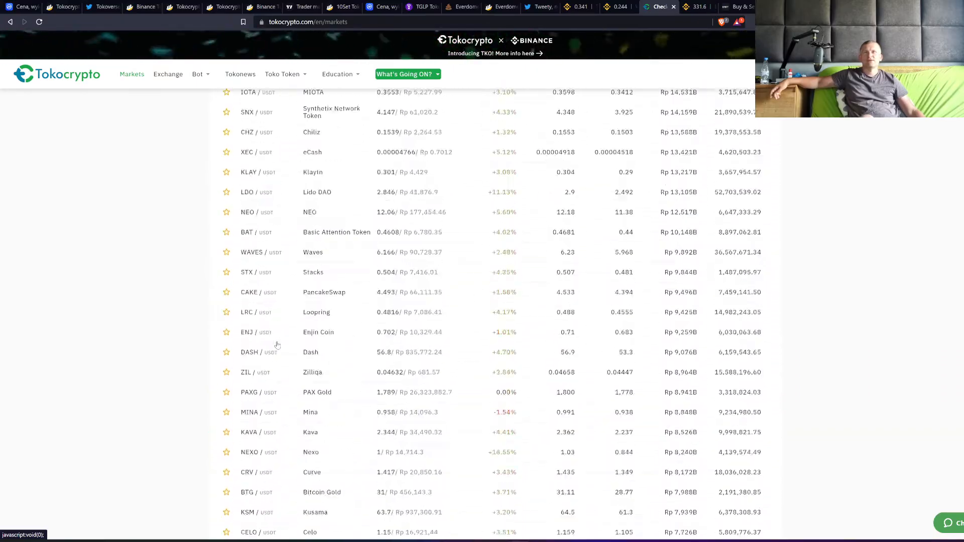
{"action": "scroll", "scroll_direction": "up", "scroll_amount": 3}
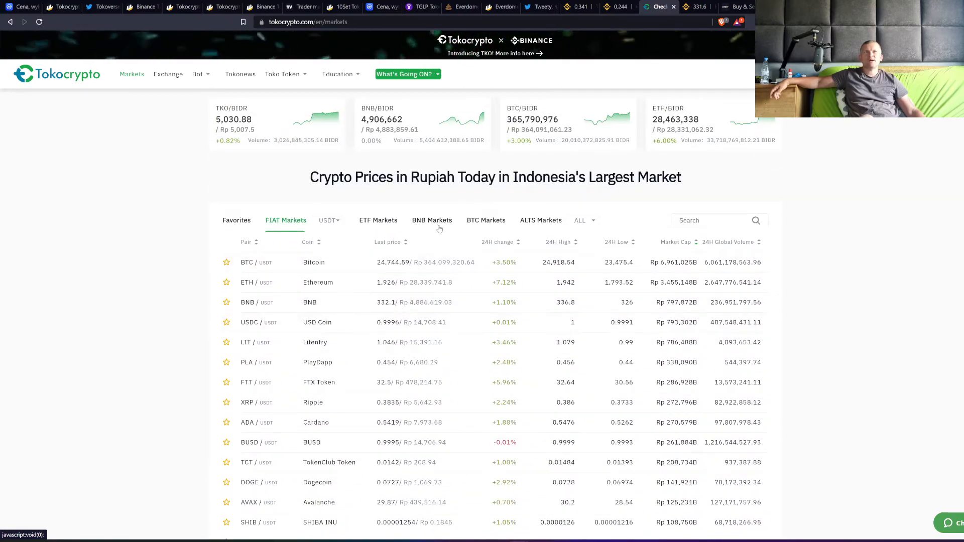
{"action": "mouse_move", "coordinate": [182, 103]}
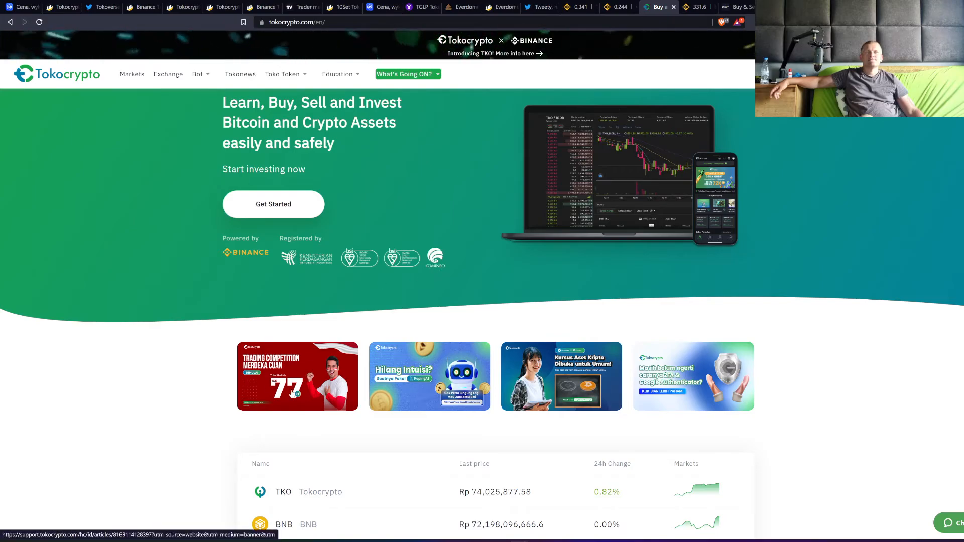
{"action": "mouse_move", "coordinate": [517, 367]}
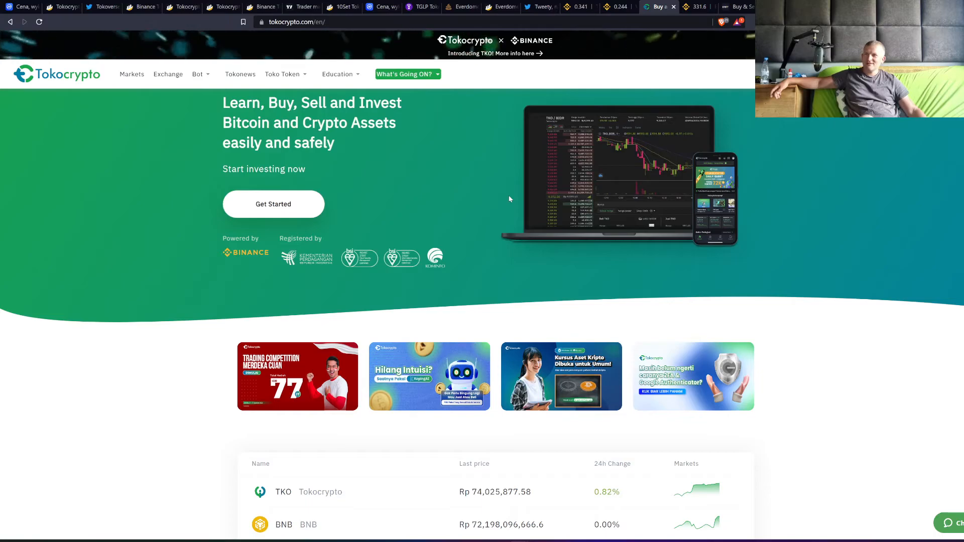
{"action": "mouse_move", "coordinate": [521, 179]}
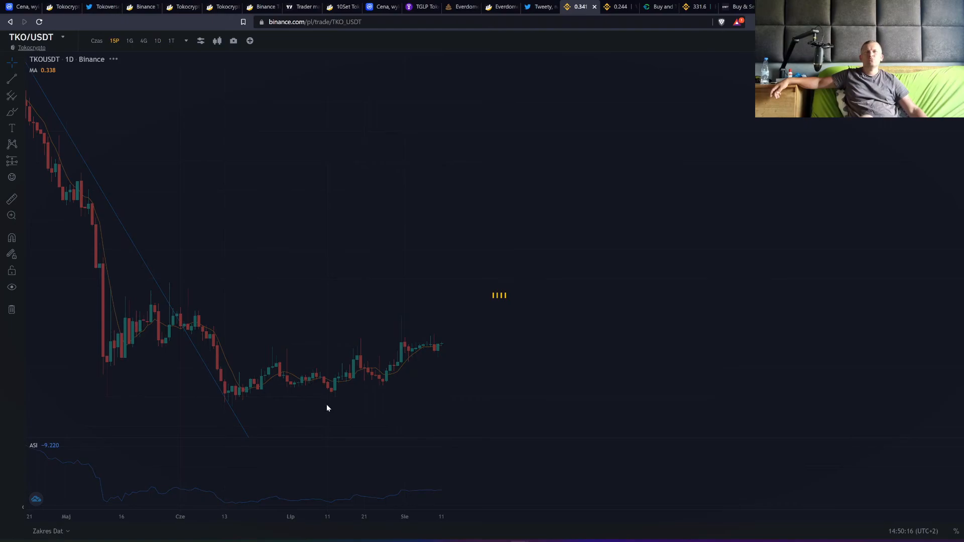
- View TKO/USDT on the 15-minute interval, then return the chart to 1D daily candles
{"action": "left_click", "coordinate": [110, 40]}
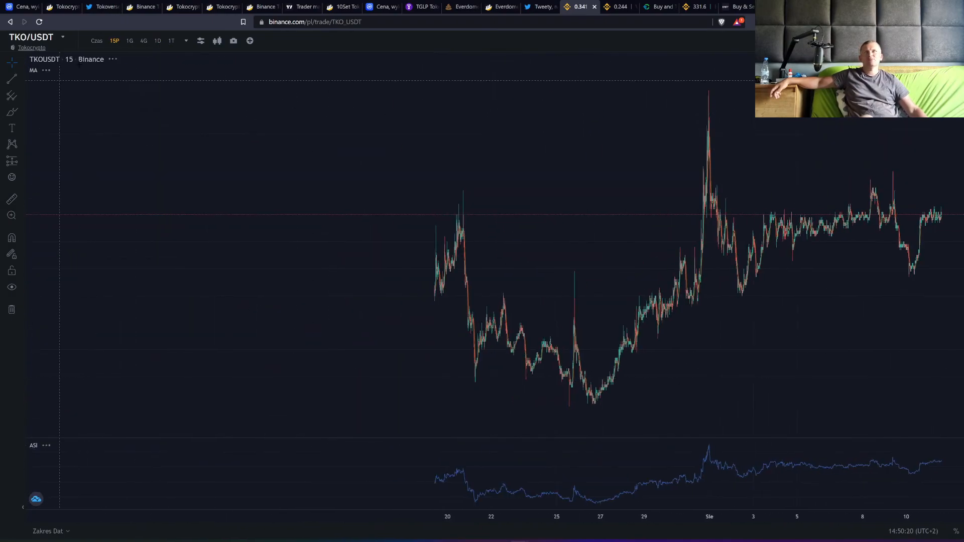
{"action": "left_click", "coordinate": [156, 41]}
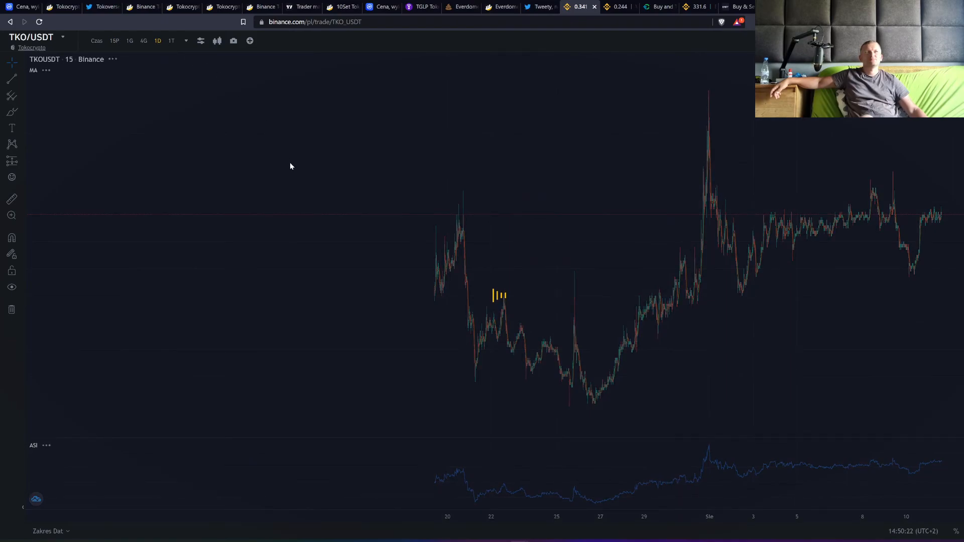